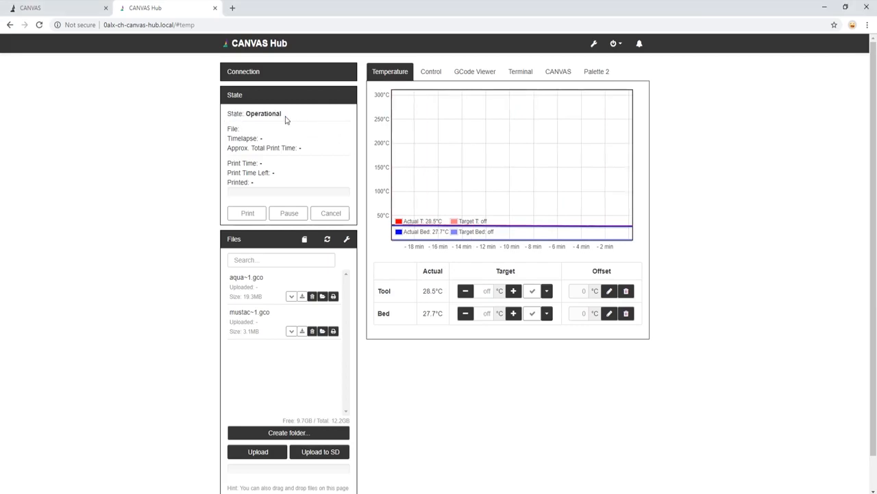
Step: Edit My Printer's Palette settings under Printer Profiles to Connected (with CANVAS Hub) and save
{"action": "left_click", "coordinate": [596, 72]}
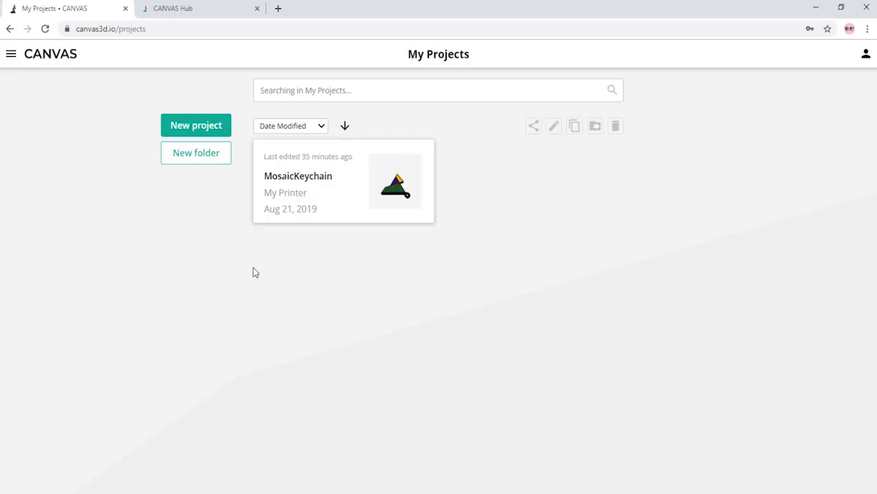
{"action": "left_click", "coordinate": [11, 54]}
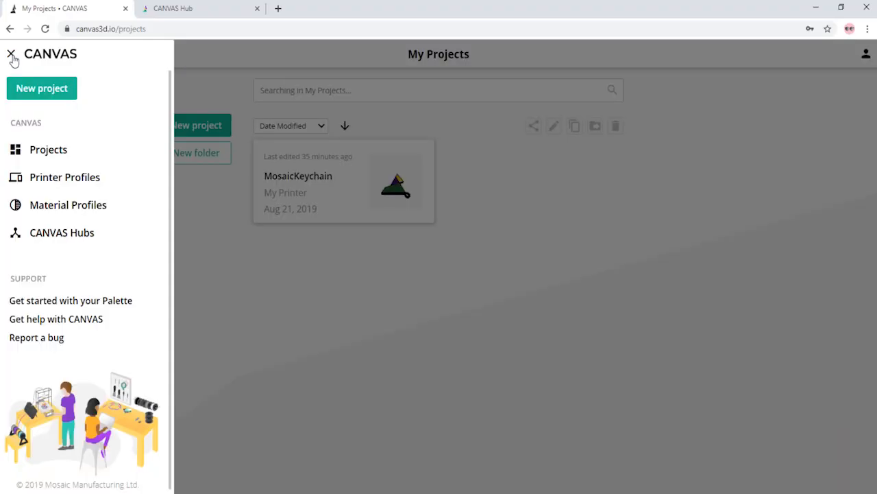
{"action": "left_click", "coordinate": [64, 177]}
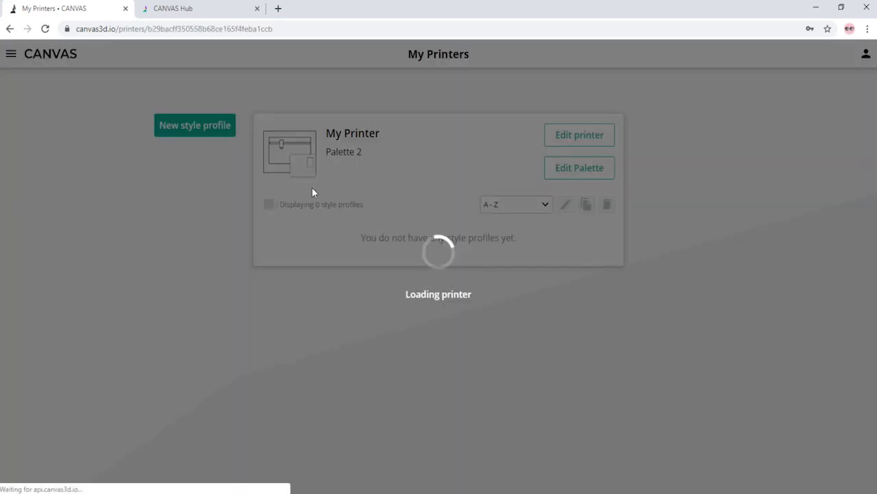
{"action": "left_click", "coordinate": [579, 167]}
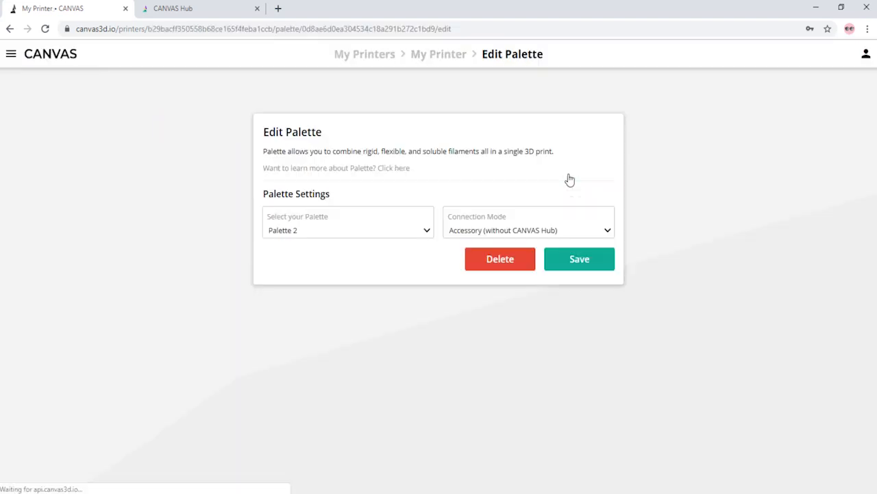
{"action": "left_click", "coordinate": [529, 230]}
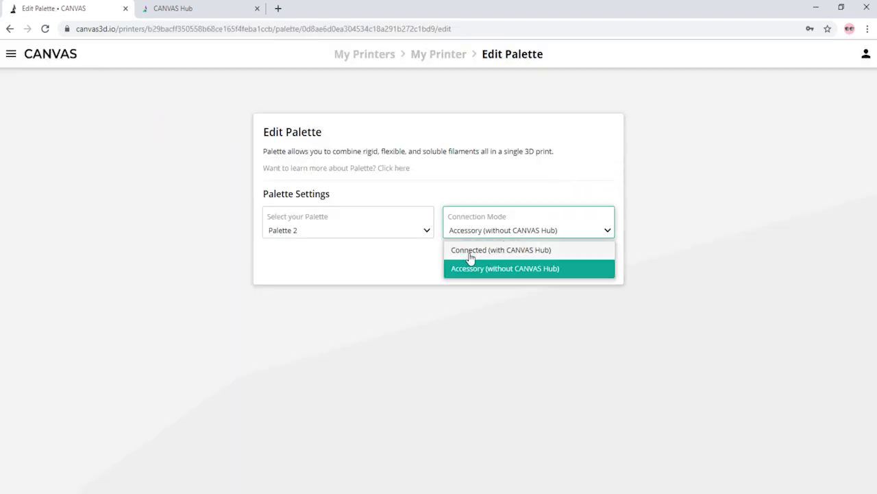
{"action": "left_click", "coordinate": [500, 250]}
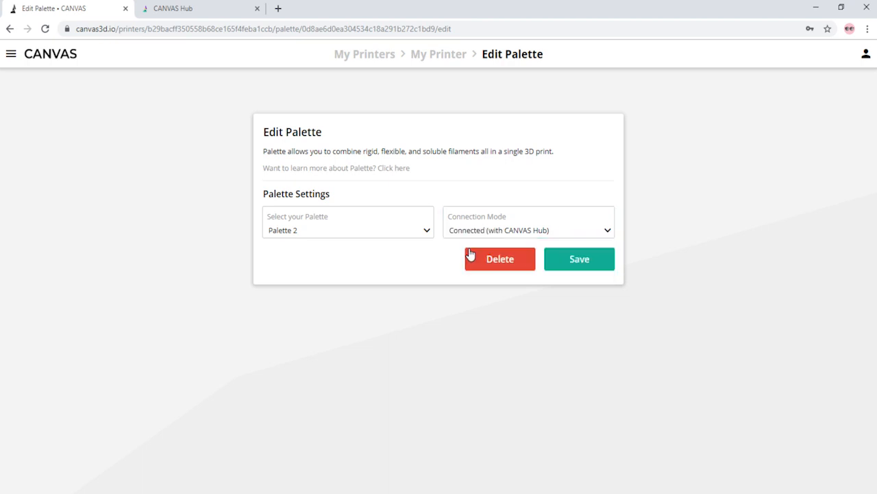
{"action": "left_click", "coordinate": [579, 259]}
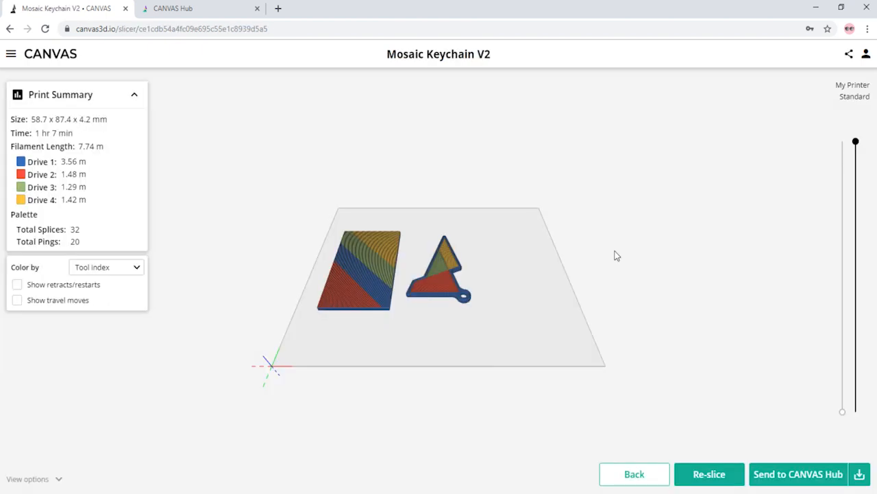
{"action": "mouse_move", "coordinate": [795, 480]}
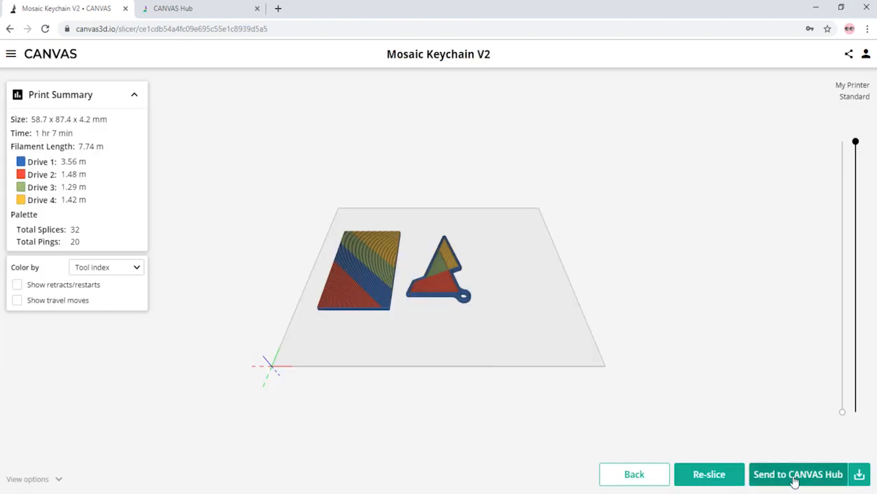
Step: Send the sliced Mosaic Keychain V2 from the slicer preview to CANVAS Hub
{"action": "left_click", "coordinate": [798, 473]}
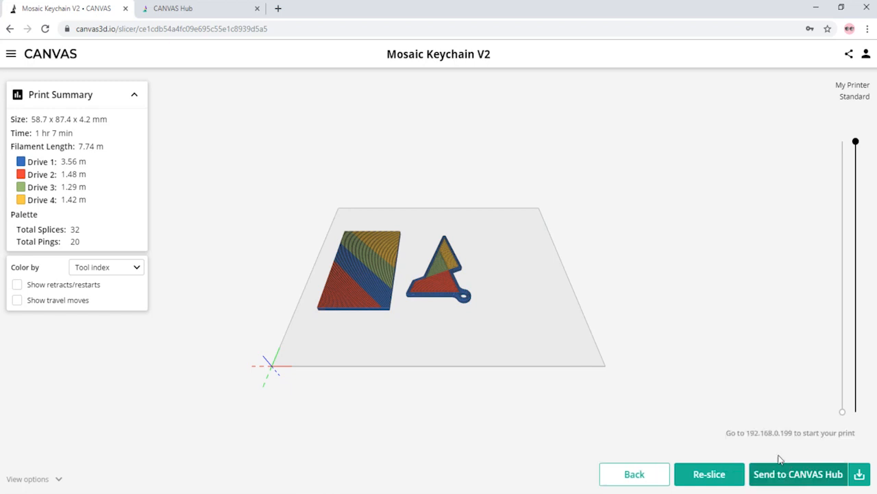
{"action": "mouse_move", "coordinate": [717, 405]}
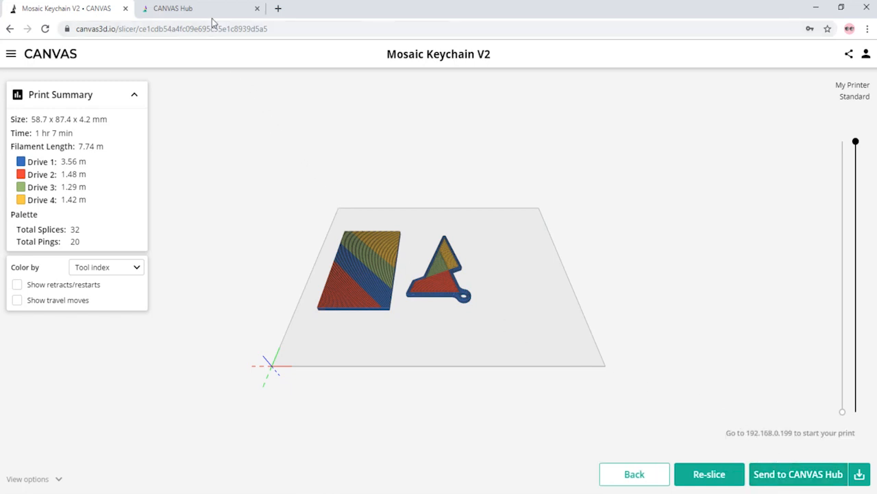
Step: Switch to the CANVAS Hub browser page to receive the keychain gcode file
{"action": "left_click", "coordinate": [171, 9]}
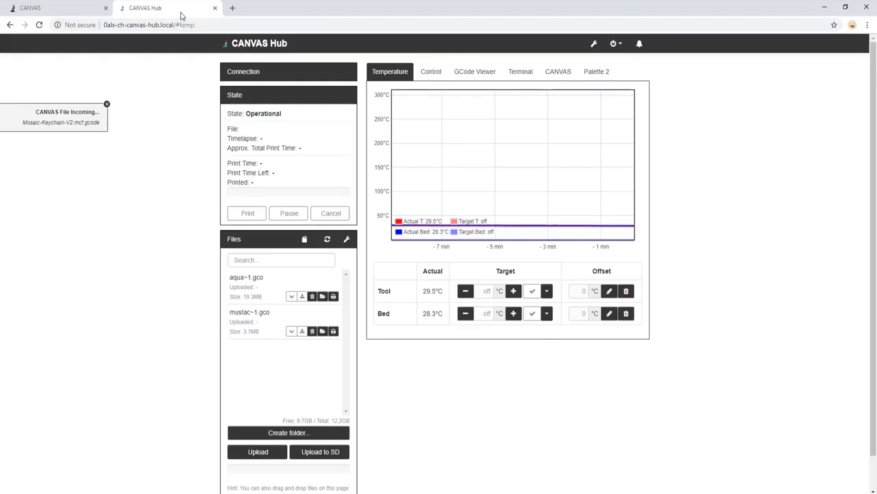
{"action": "mouse_move", "coordinate": [117, 145]}
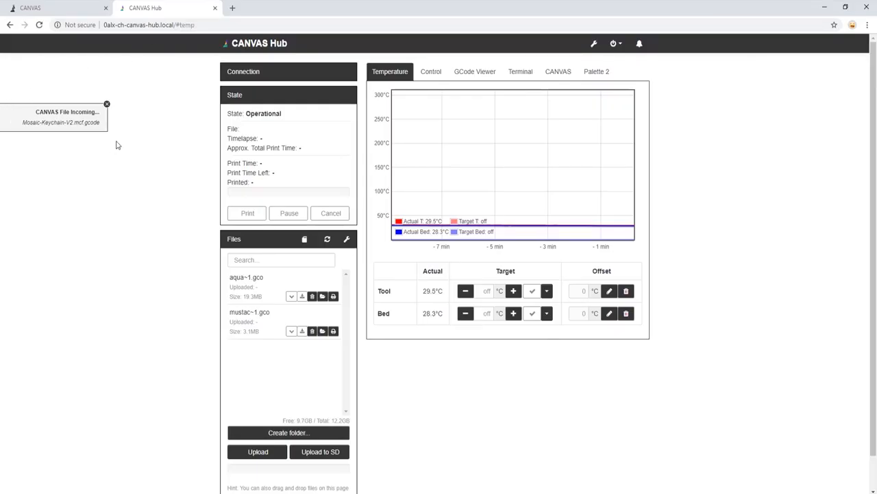
{"action": "mouse_move", "coordinate": [29, 100]}
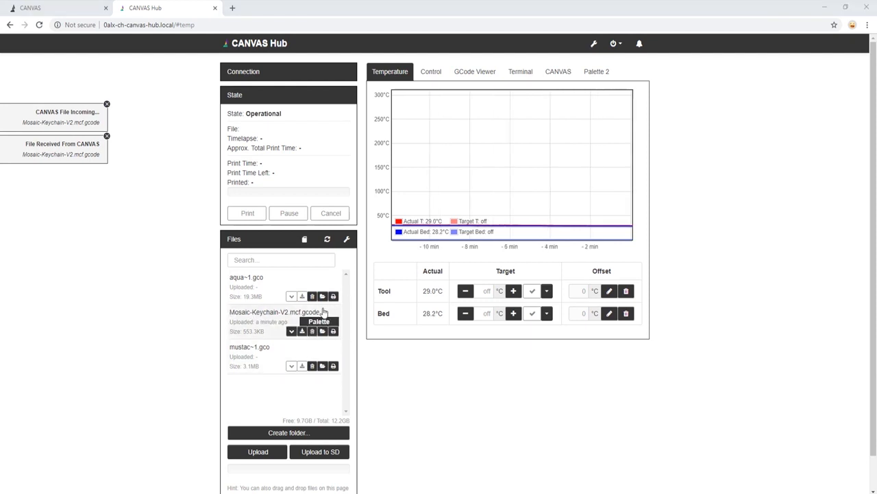
{"action": "mouse_move", "coordinate": [292, 331]}
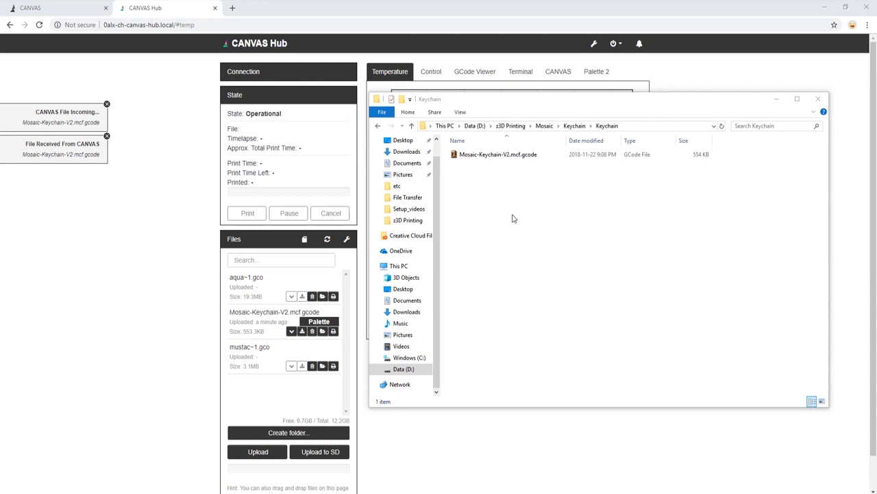
Step: Drag Mosaic-Keychain-V2.mcf.gcode from the Keychain folder onto the hub's Upload locally area
{"action": "left_click", "coordinate": [497, 153]}
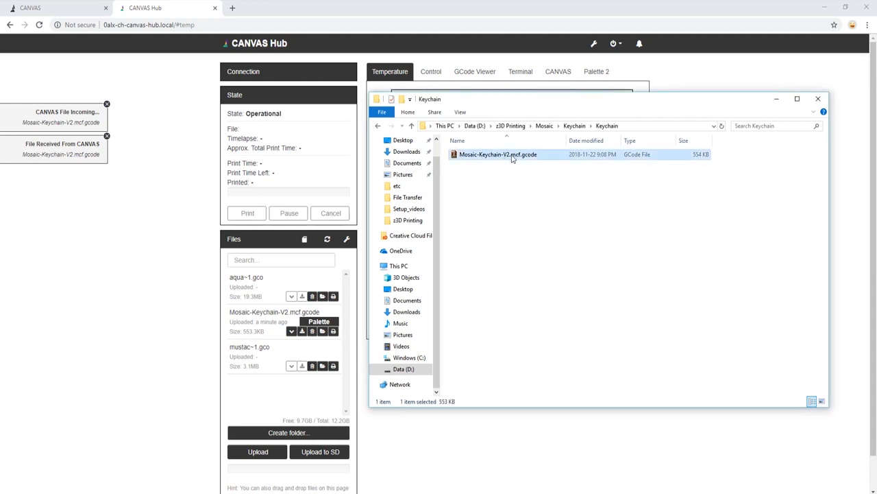
{"action": "left_click_drag", "start_coordinate": [497, 154], "coordinate": [206, 239]}
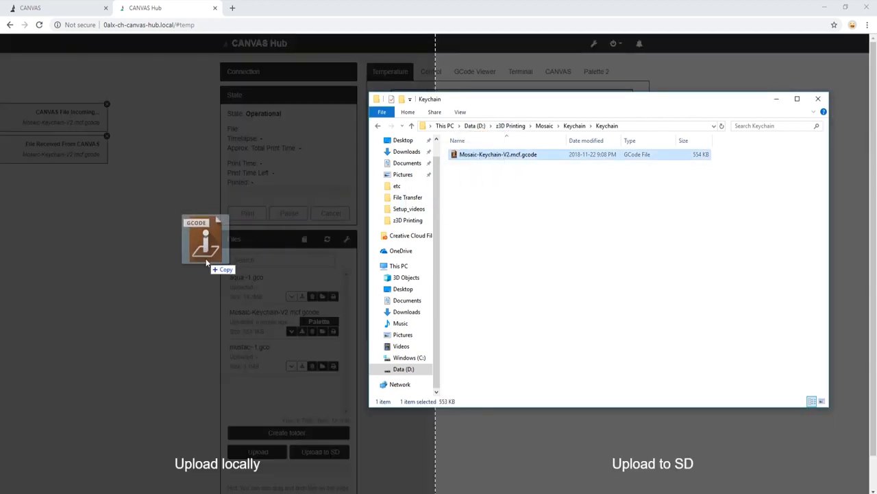
{"action": "left_click_drag", "start_coordinate": [206, 240], "coordinate": [130, 285]}
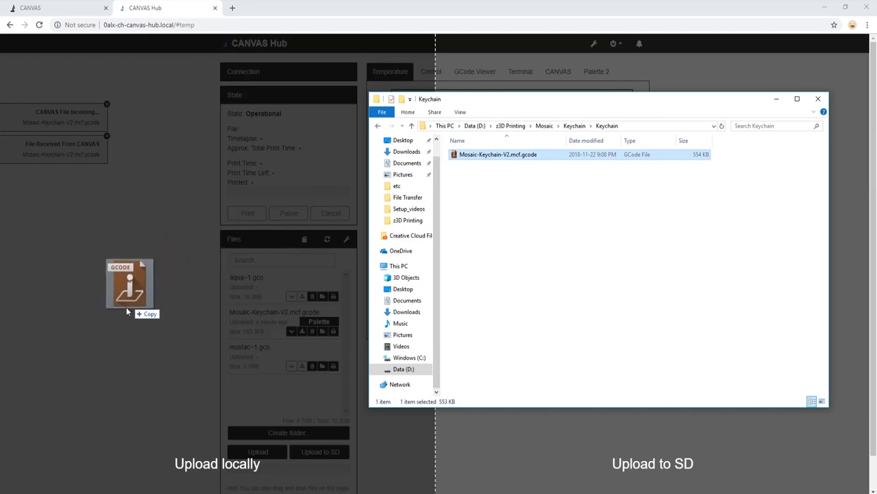
{"action": "left_click_drag", "start_coordinate": [130, 285], "coordinate": [181, 195]}
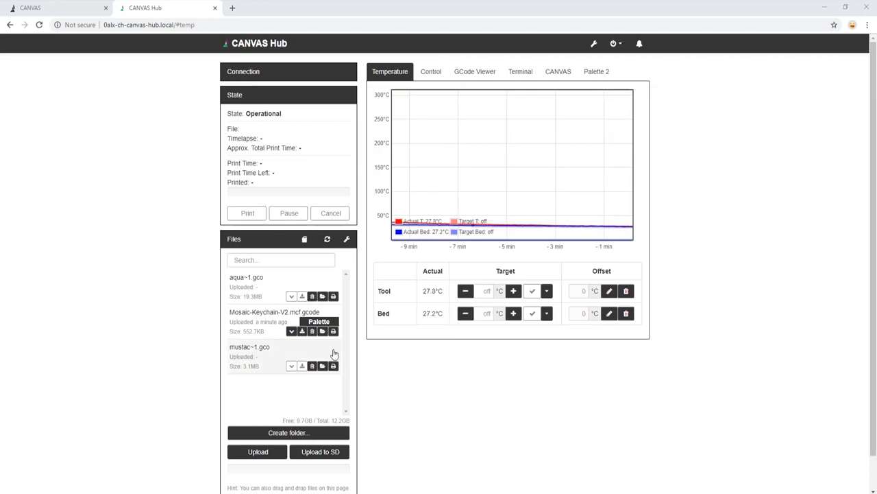
{"action": "mouse_move", "coordinate": [334, 332]}
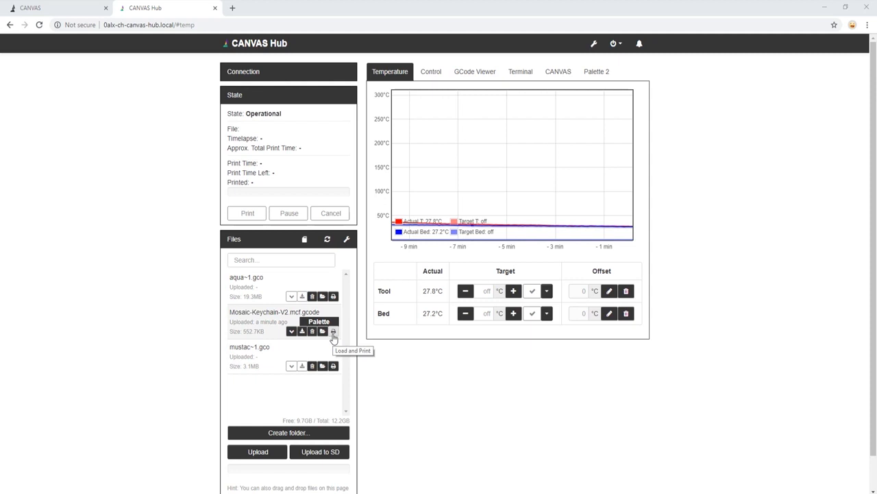
Step: Load and Print Mosaic-Keychain-V2.mcf.gcode and acknowledge the Palette 2 dialog with OK
{"action": "left_click", "coordinate": [333, 331]}
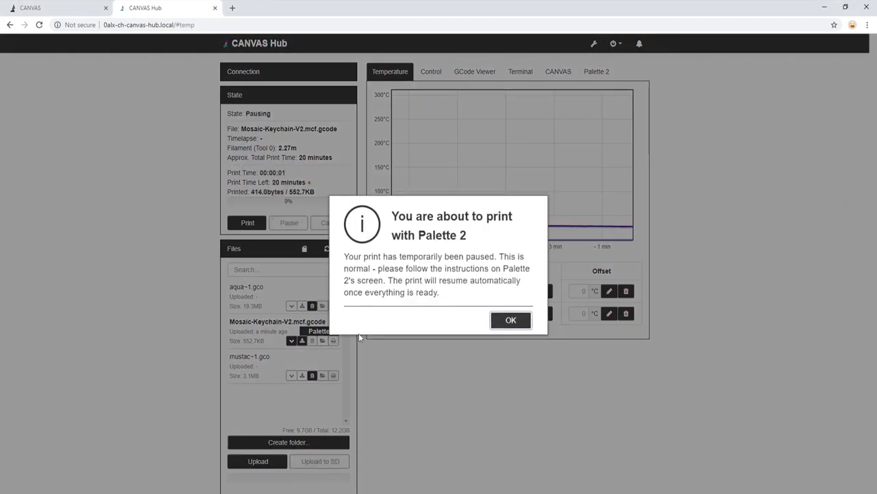
{"action": "left_click", "coordinate": [510, 320]}
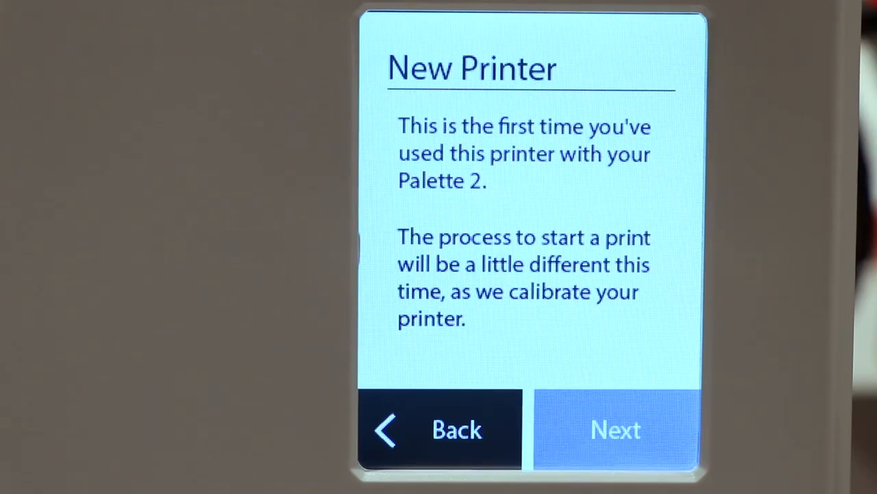
Step: Continue past the New Printer notice and confirm the output tube and filament are removed
{"action": "left_click", "coordinate": [616, 429]}
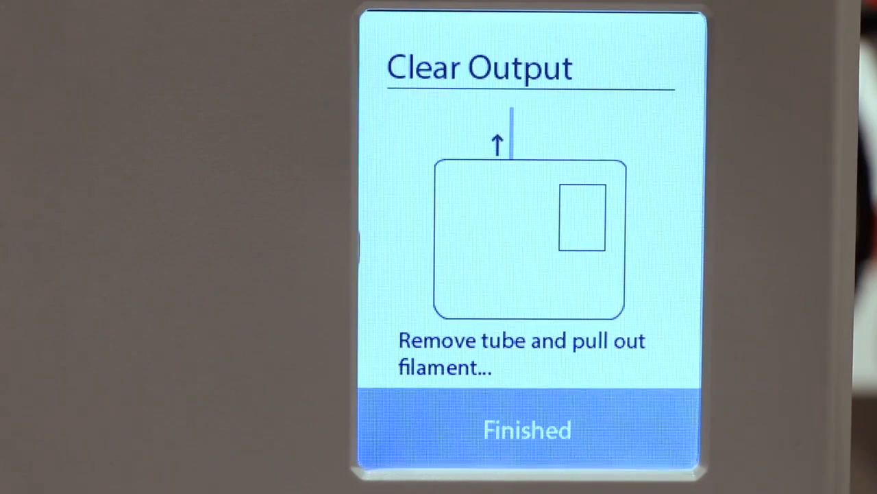
{"action": "left_click", "coordinate": [526, 429]}
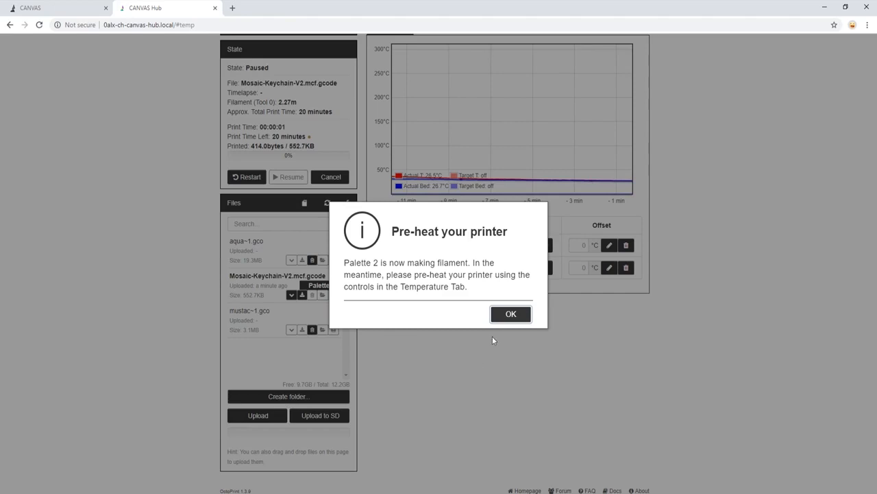
Step: Dismiss the pre-heat reminder, set the bed target to 60 °C, and continue past extruder heating
{"action": "left_click", "coordinate": [510, 314]}
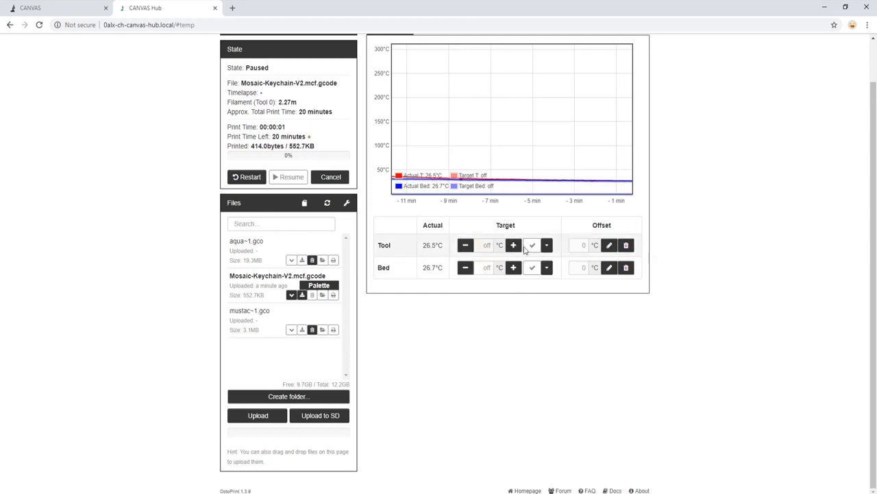
{"action": "left_click", "coordinate": [487, 244]}
{"action": "type", "text": "215"}
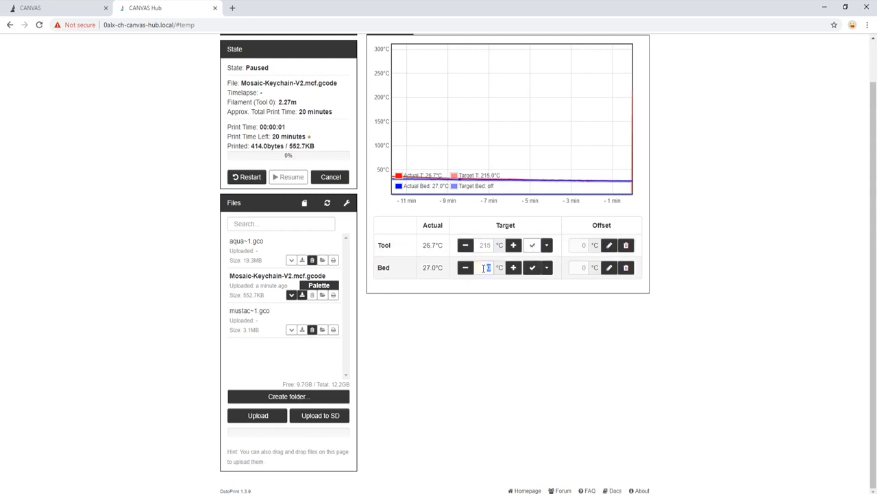
{"action": "type", "text": "60"}
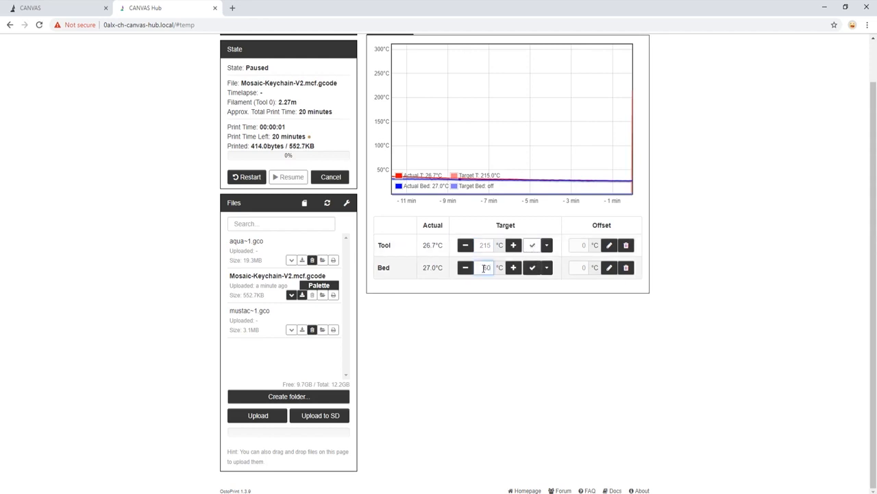
{"action": "left_click", "coordinate": [533, 268]}
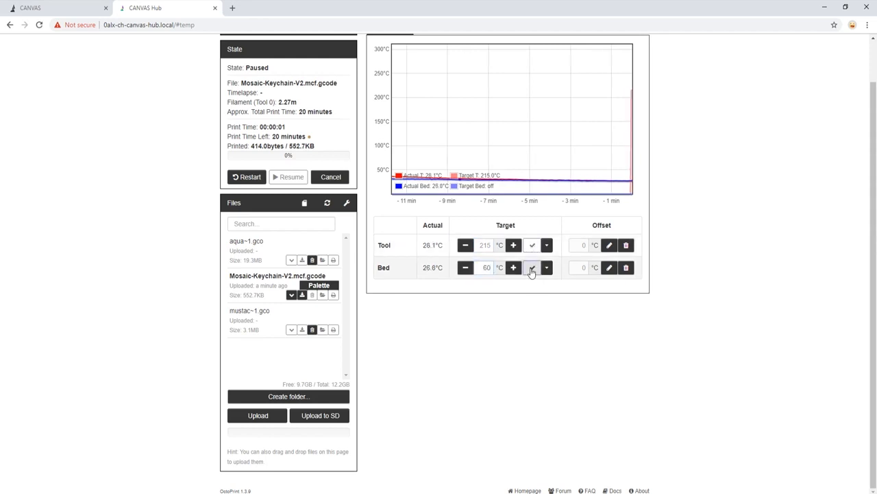
{"action": "left_click", "coordinate": [532, 268]}
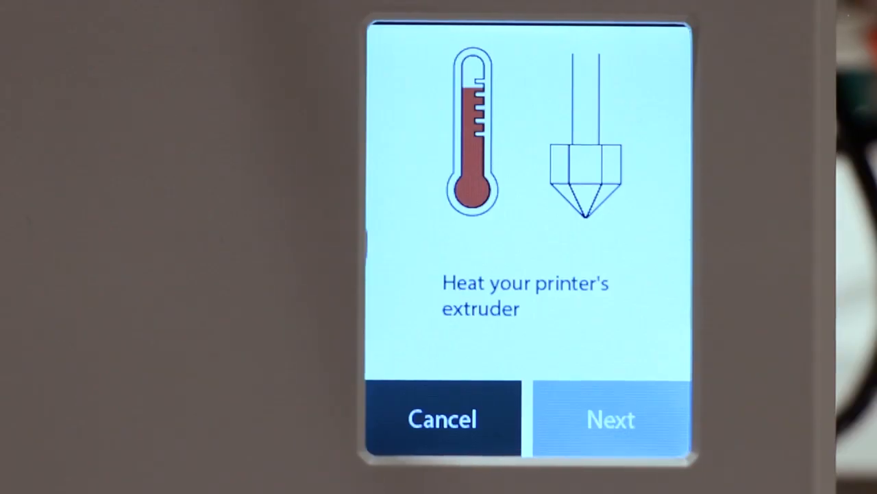
{"action": "left_click", "coordinate": [610, 419]}
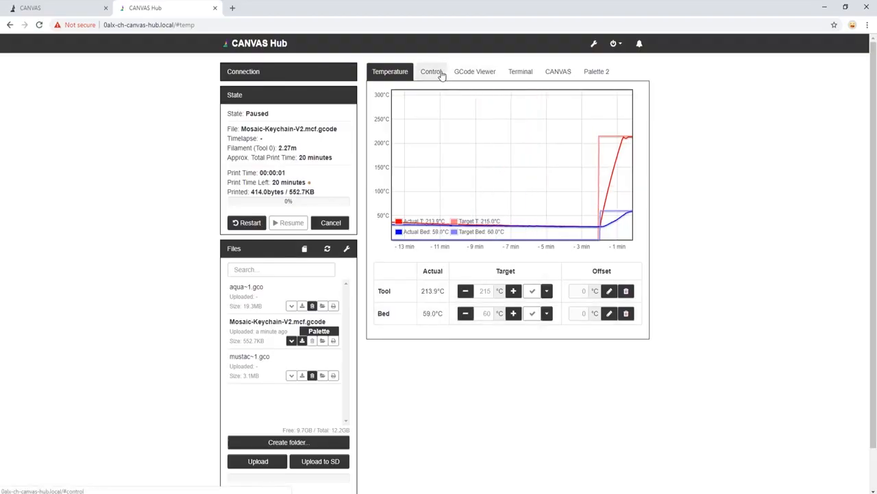
Step: Extrude 100 mm of filament through Tool (E) controls, then another 5 mm
{"action": "left_click", "coordinate": [431, 72]}
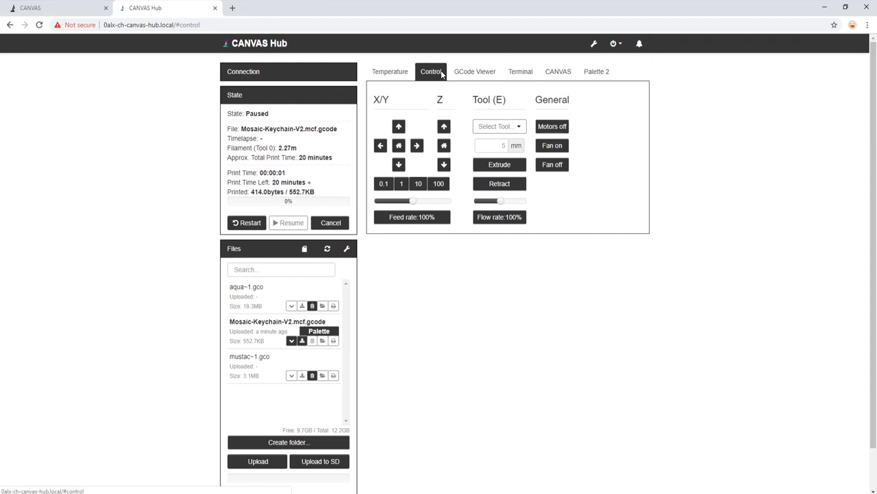
{"action": "left_click", "coordinate": [491, 145]}
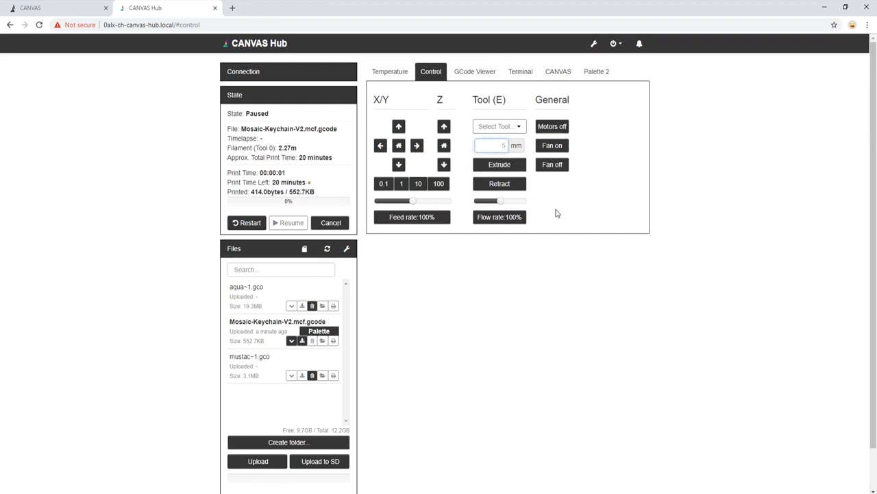
{"action": "type", "text": "100"}
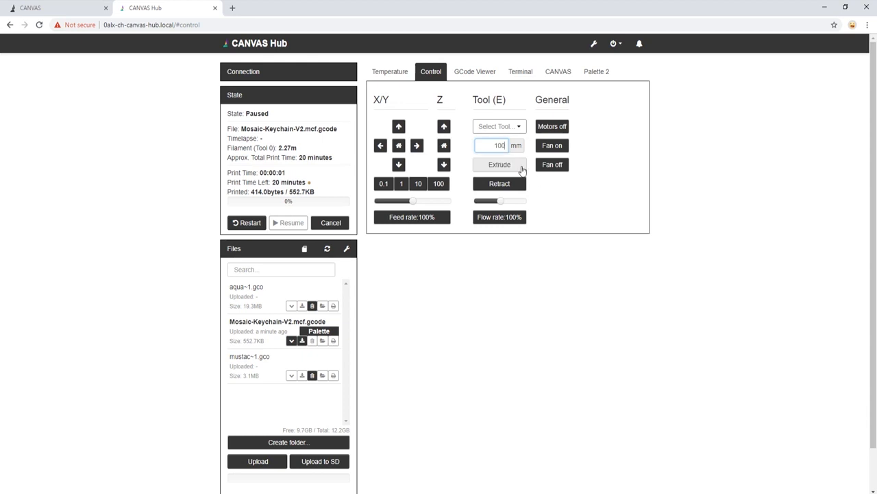
{"action": "left_click", "coordinate": [499, 164]}
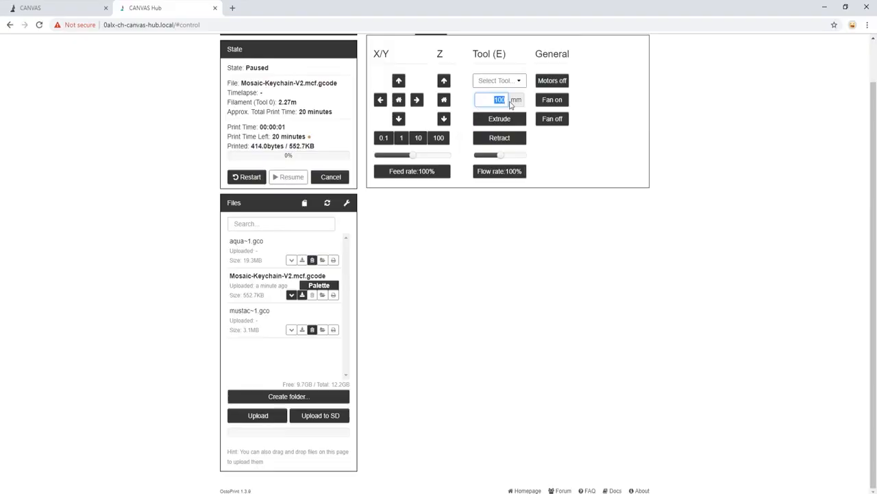
{"action": "type", "text": "5"}
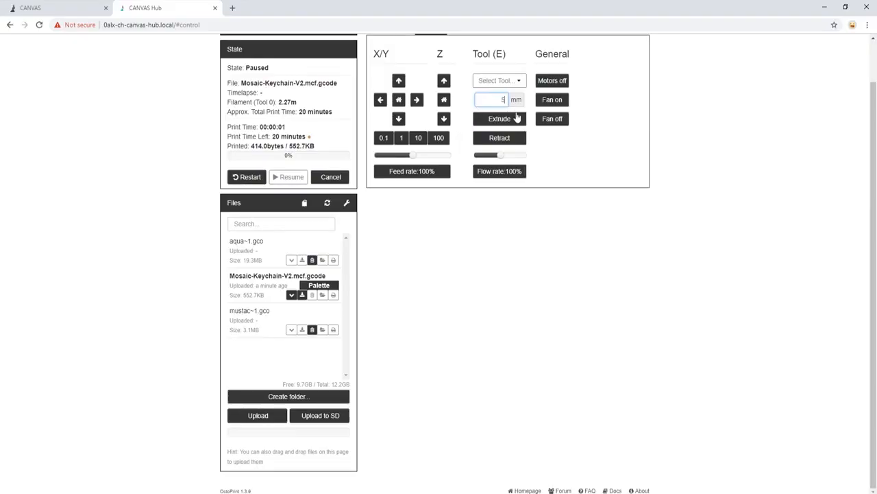
{"action": "left_click", "coordinate": [499, 118]}
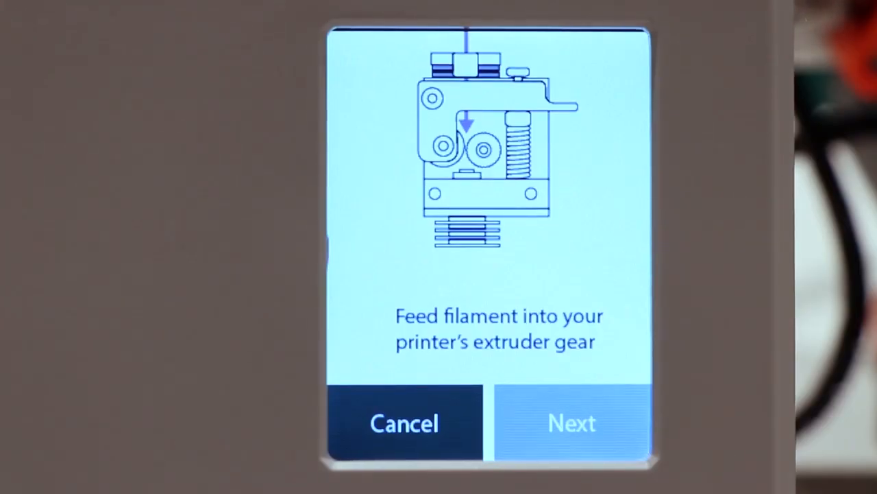
Step: Advance Palette 2 through the 'Feed filament' and 'Clip guide tube' steps
{"action": "left_click", "coordinate": [572, 423]}
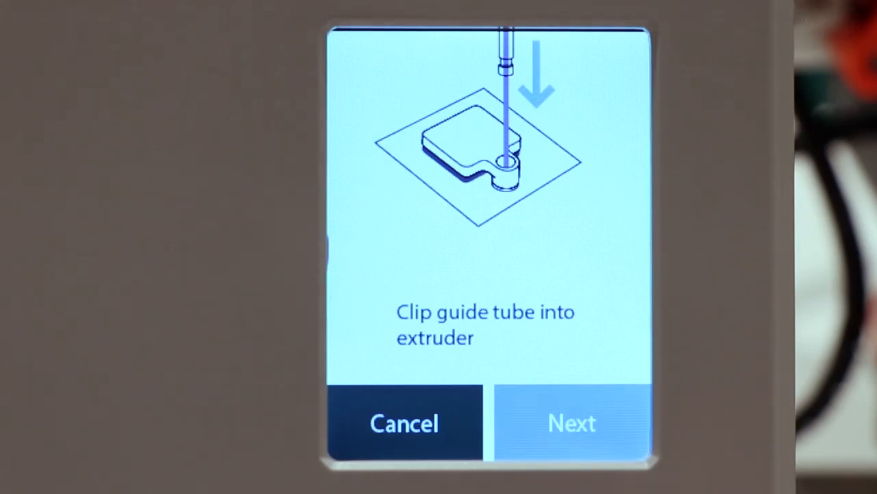
{"action": "left_click", "coordinate": [571, 423]}
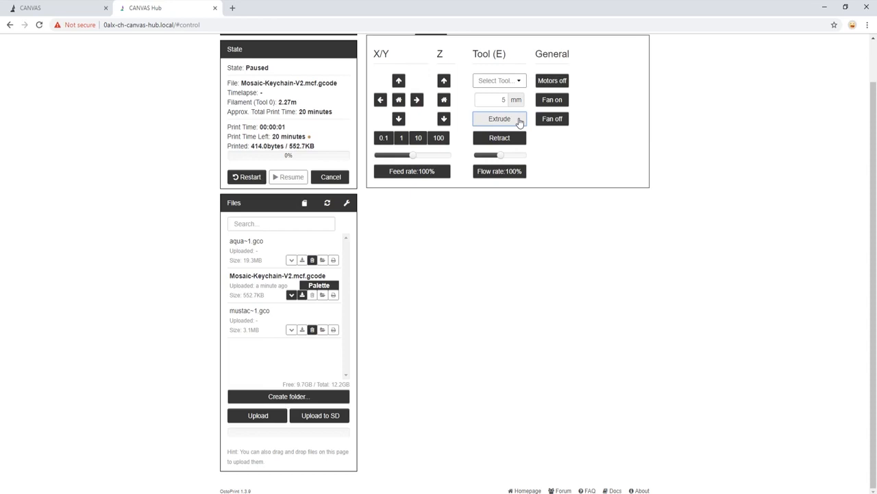
Step: Set the Tool (E) length to 20 mm and extrude, then 10 mm and extrude
{"action": "left_click", "coordinate": [490, 99]}
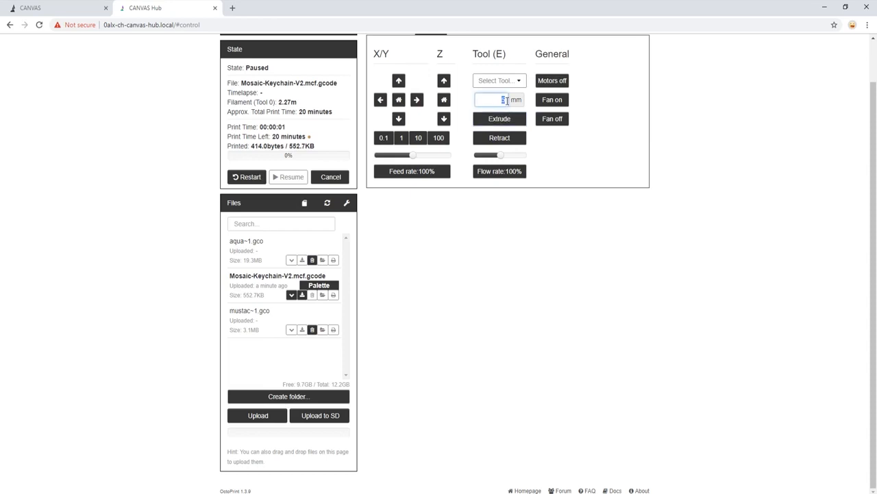
{"action": "type", "text": "2"}
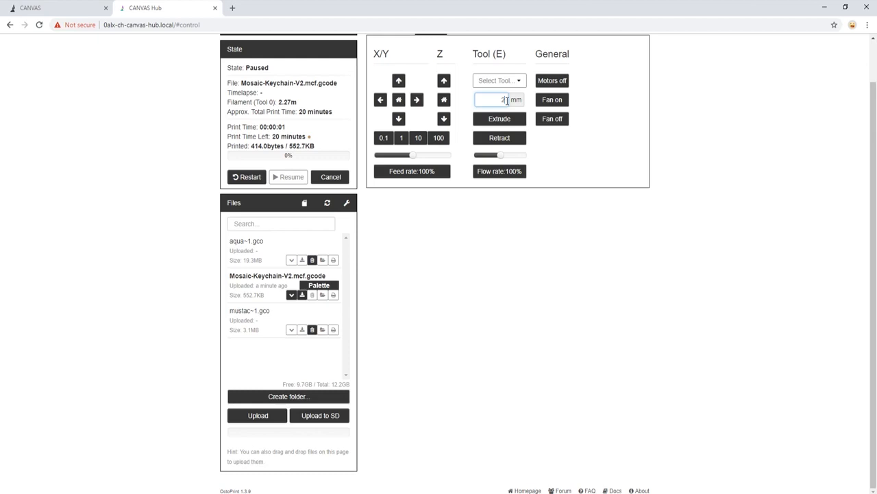
{"action": "type", "text": "0"}
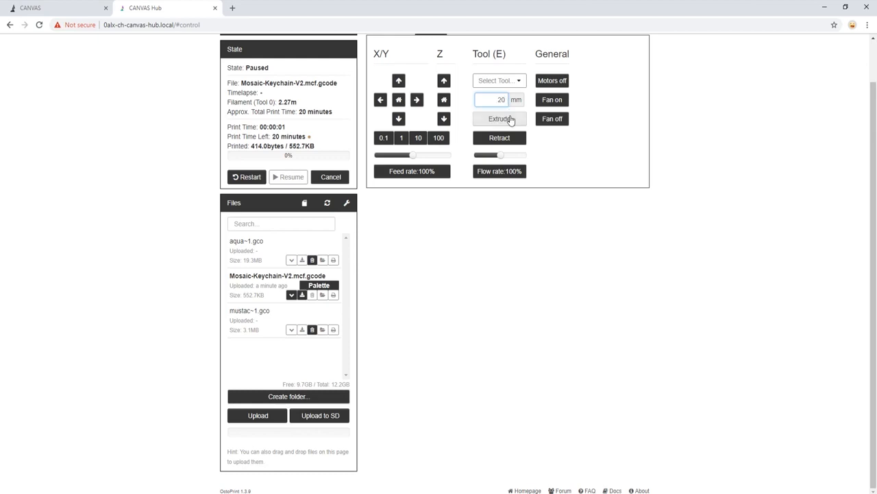
{"action": "left_click", "coordinate": [499, 119]}
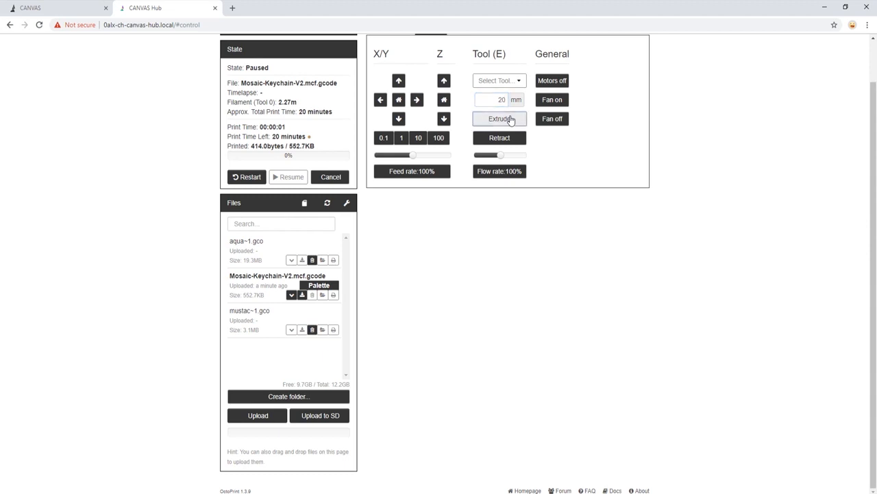
{"action": "left_click", "coordinate": [490, 99]}
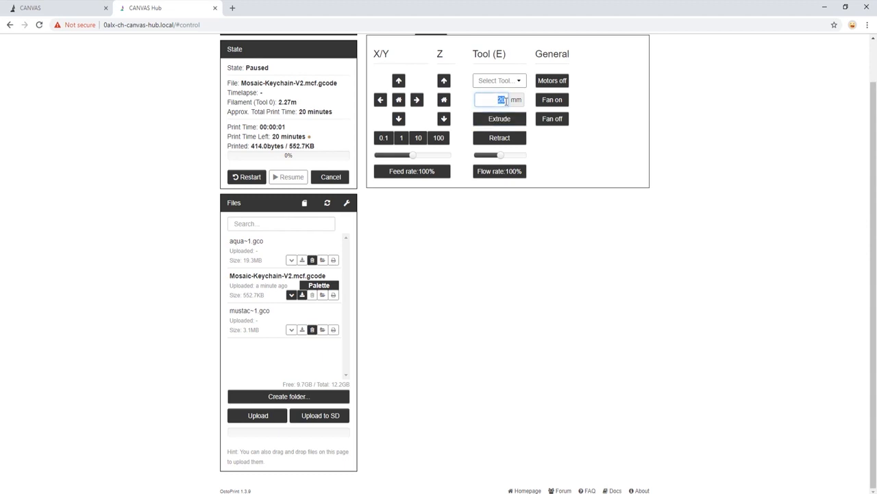
{"action": "type", "text": "10"}
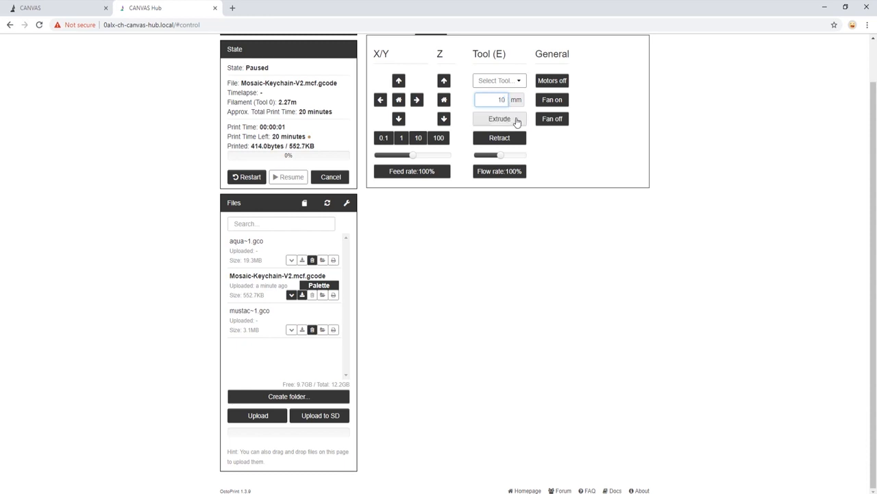
{"action": "left_click", "coordinate": [499, 118]}
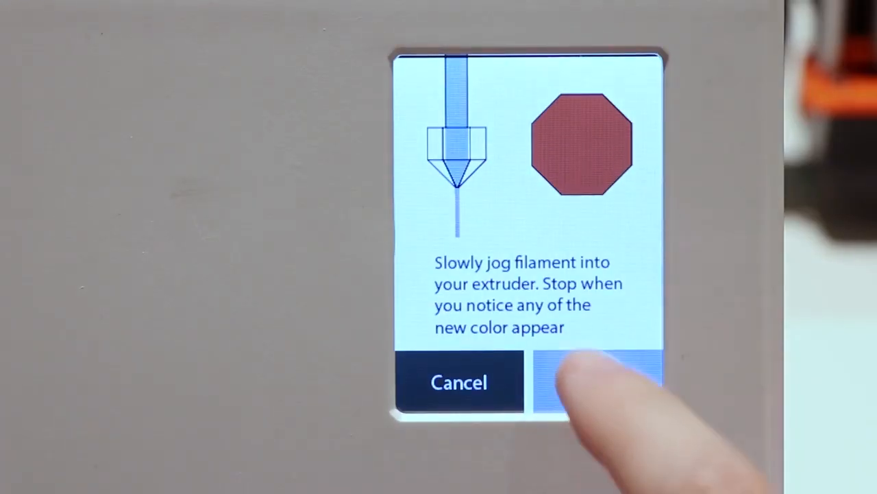
Step: Confirm the new colour, acknowledge the New Printer calibration message, and start the Mosaic-Keychain-V2 print
{"action": "left_click", "coordinate": [597, 381]}
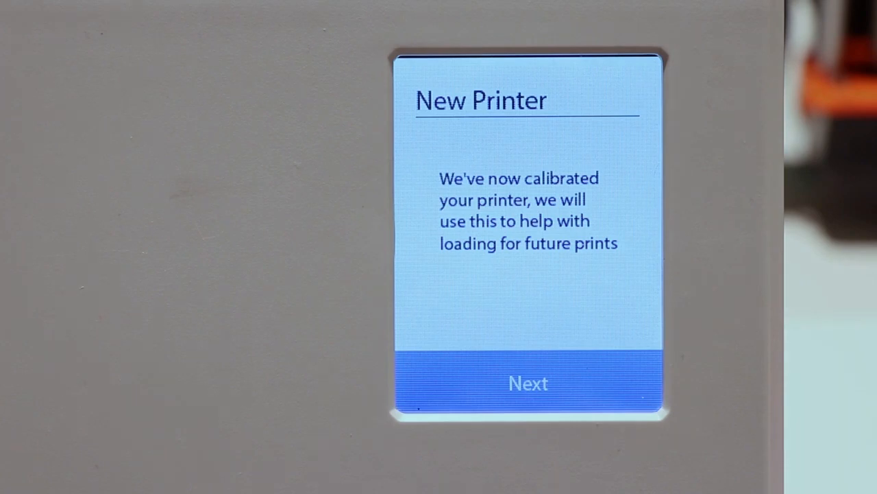
{"action": "left_click", "coordinate": [528, 382]}
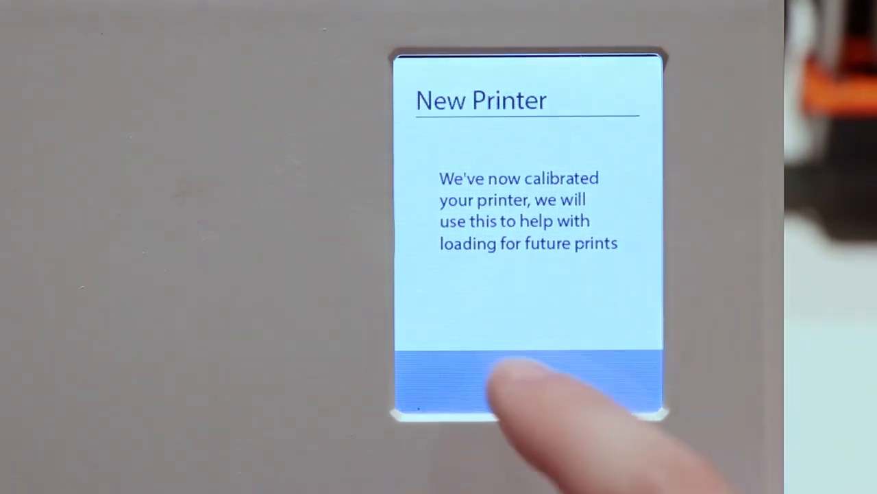
{"action": "left_click", "coordinate": [528, 381]}
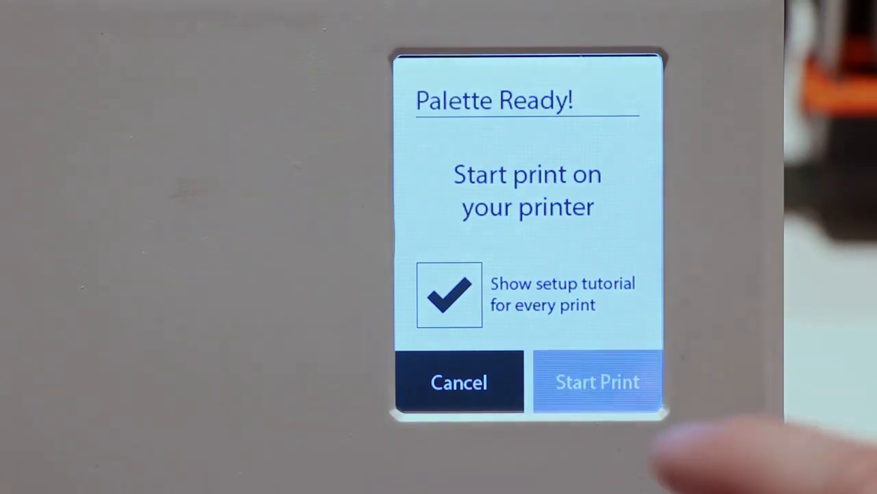
{"action": "left_click", "coordinate": [597, 381]}
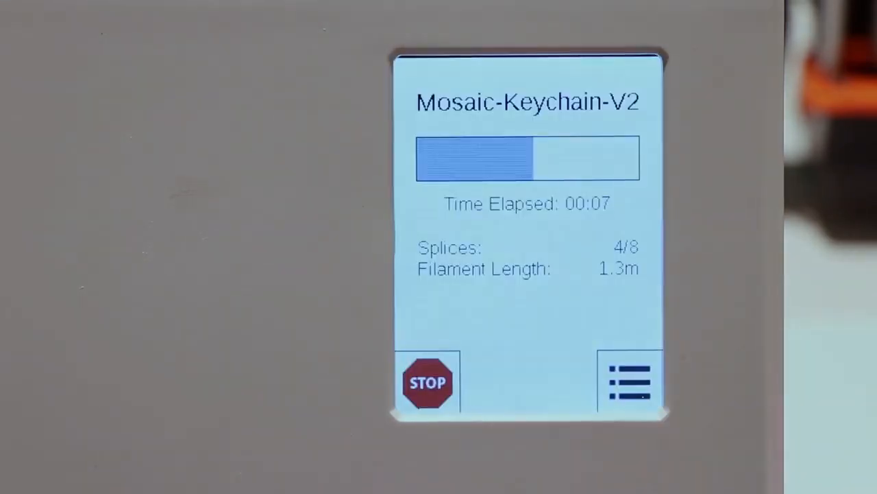